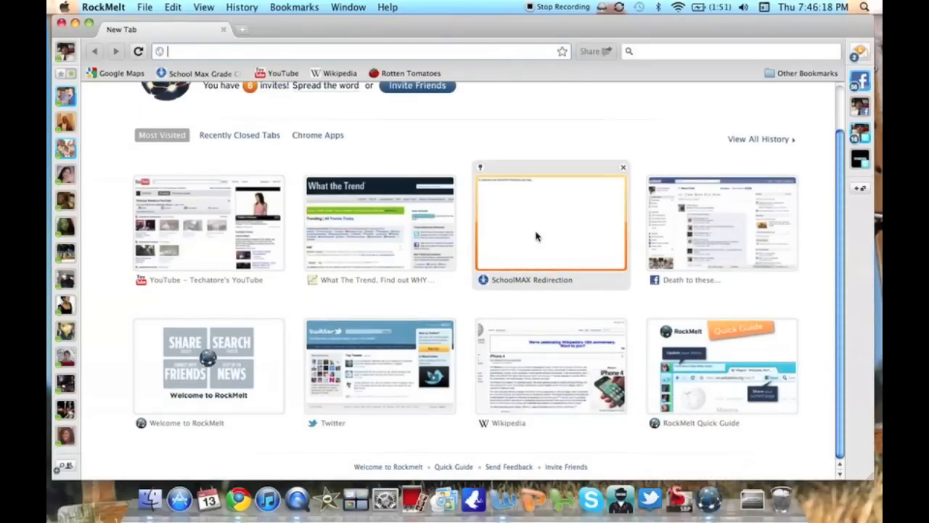
Bring up the Facebook status update editor from the toolbar and cancel it without posting.
scroll("up", 3)
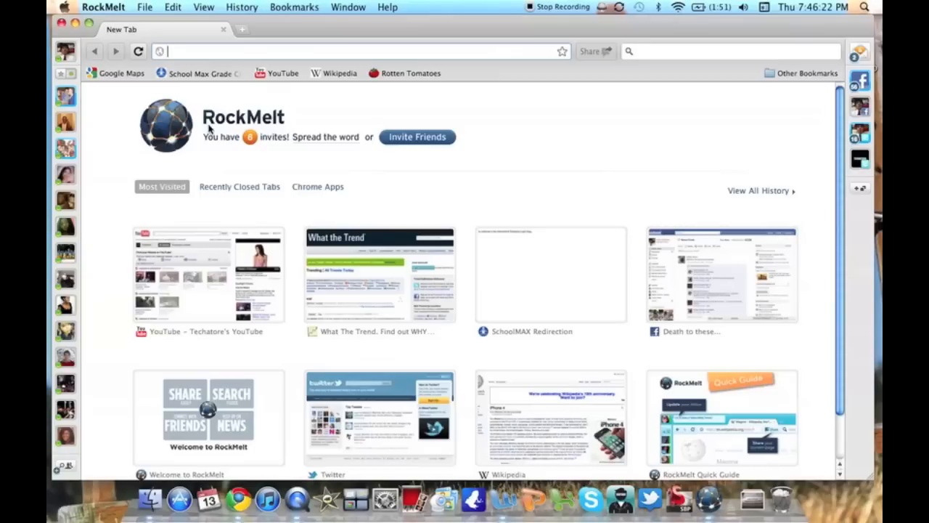
mouse_move(273, 279)
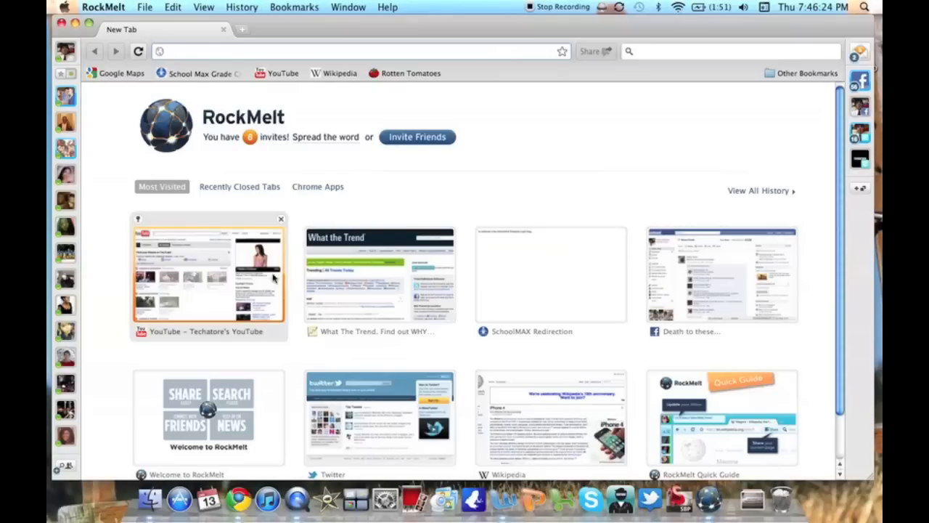
mouse_move(604, 250)
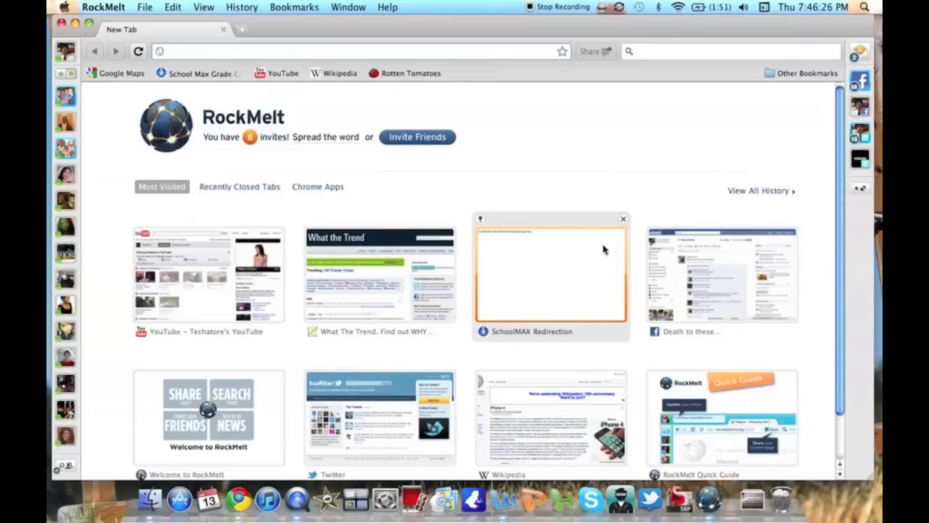
mouse_move(814, 312)
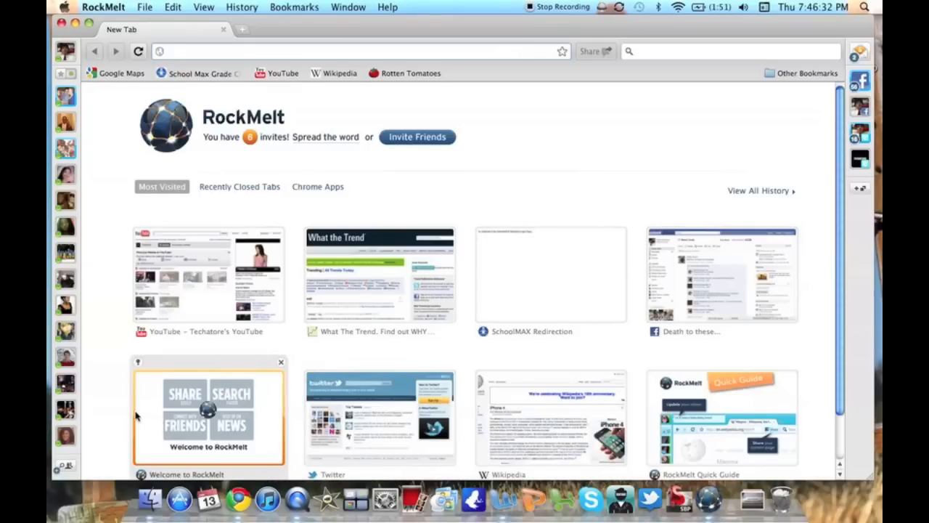
mouse_move(65, 253)
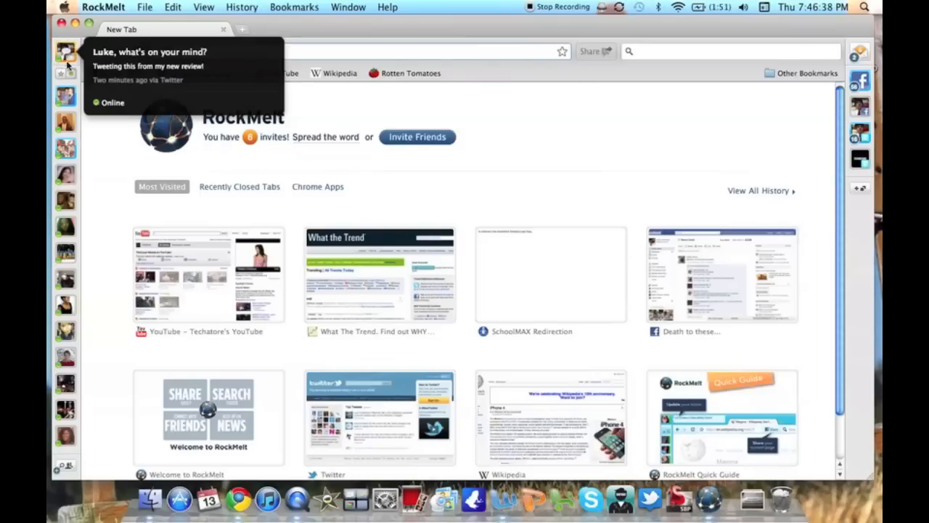
left_click(66, 52)
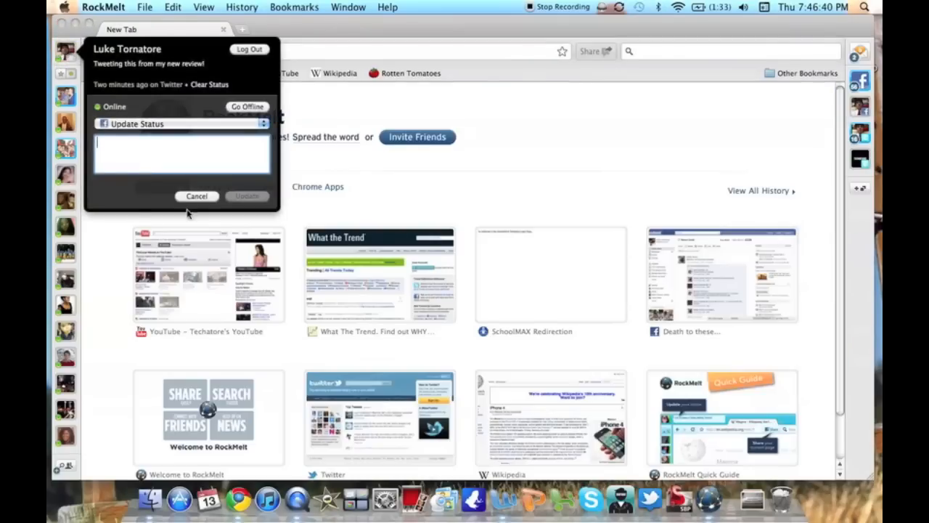
left_click(198, 196)
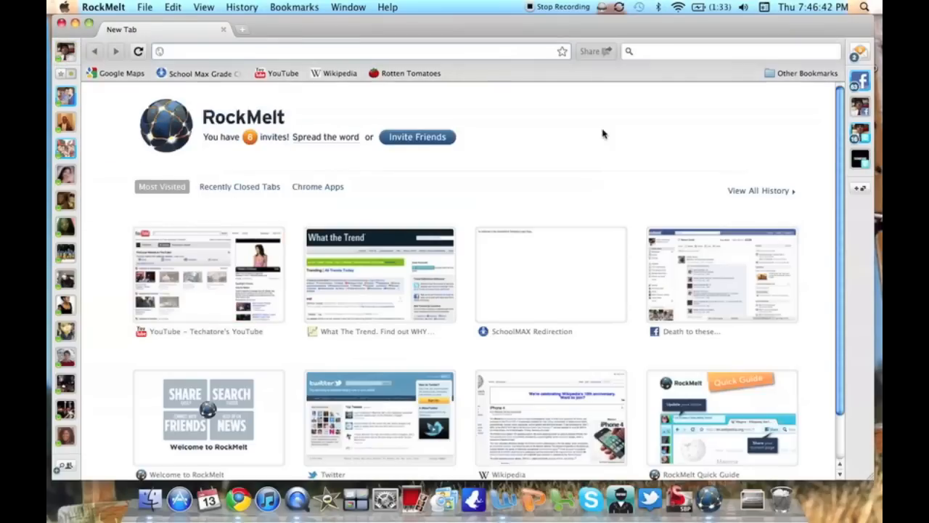
Show the Twitter live stream panel, start and cancel a new tweet, then close the panel.
left_click(859, 158)
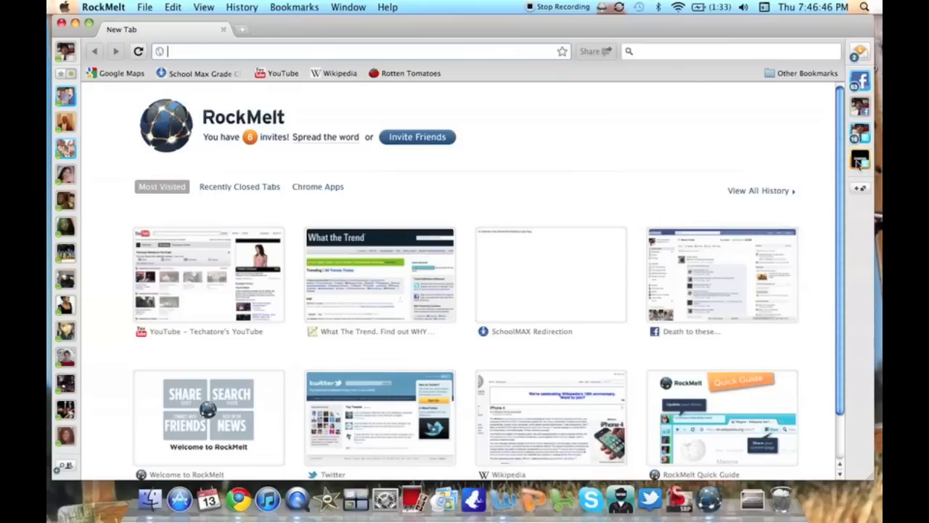
left_click(859, 159)
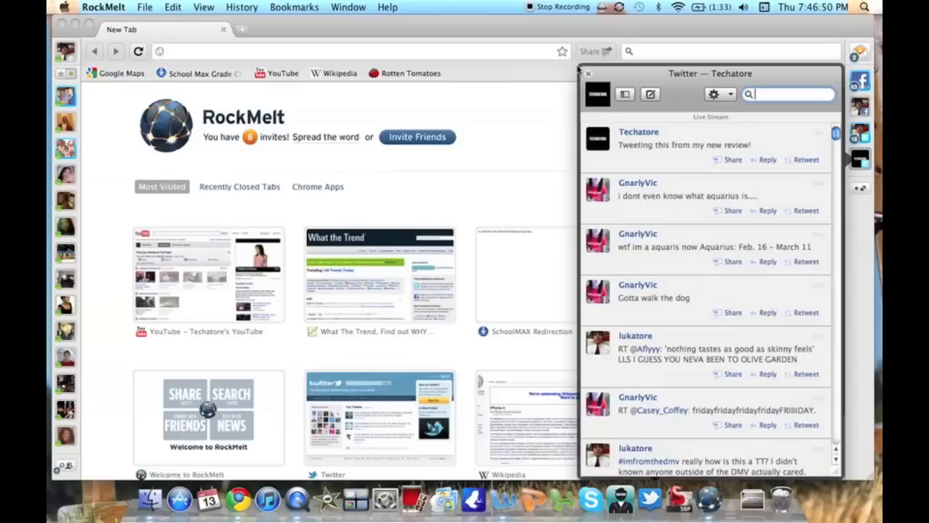
left_click(650, 94)
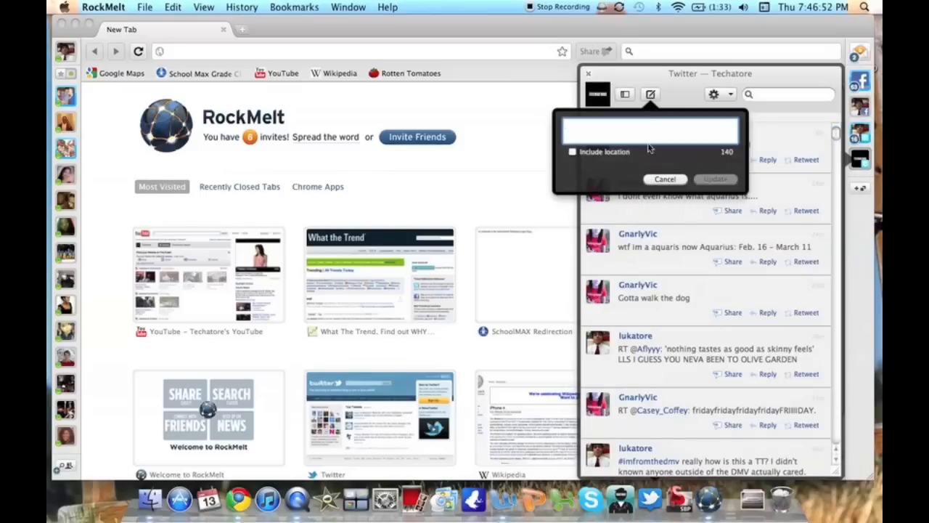
left_click(665, 179)
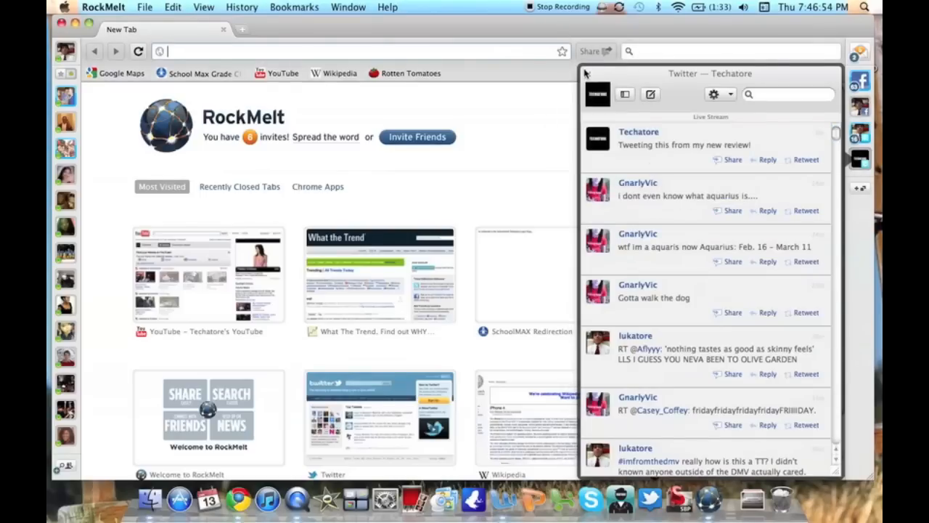
left_click(860, 80)
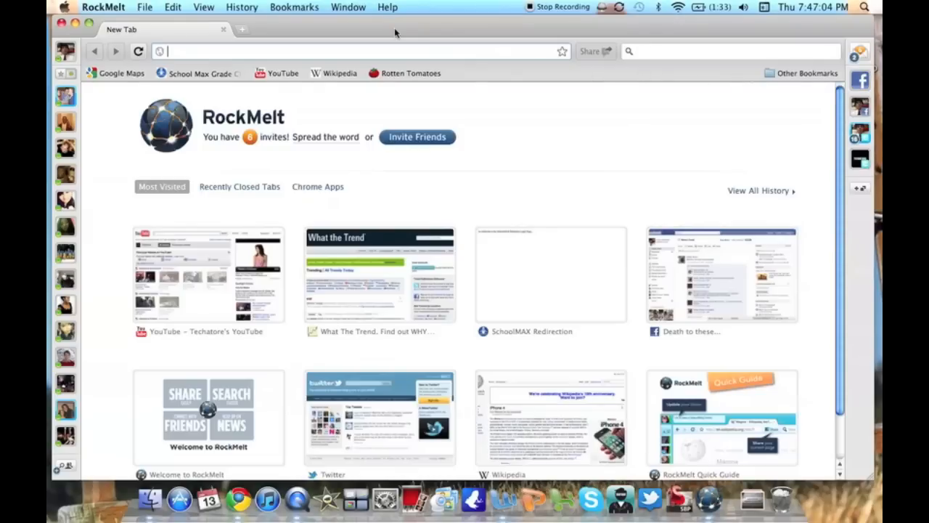
Go to wikipedia.org, search for iphone, and bring up the Share popup for the iPhone 4 article.
type("wikipedia.org")
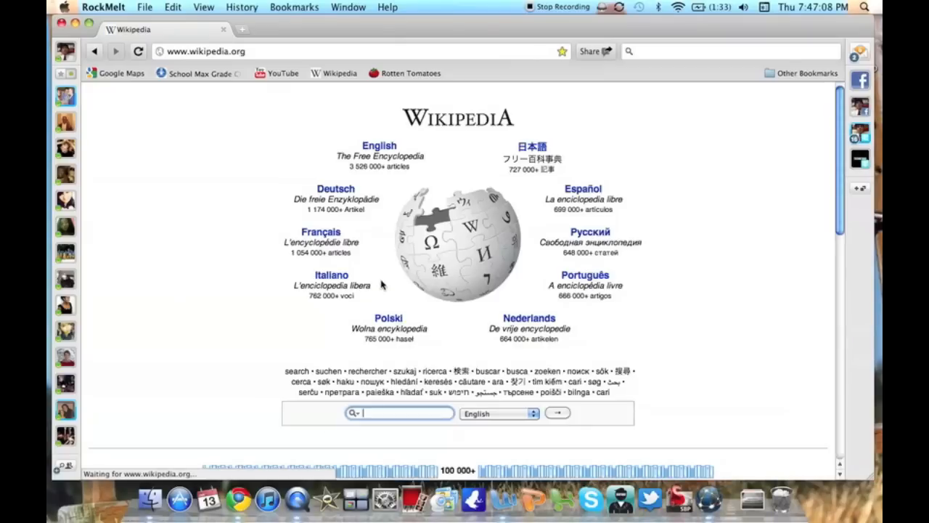
type("iphone")
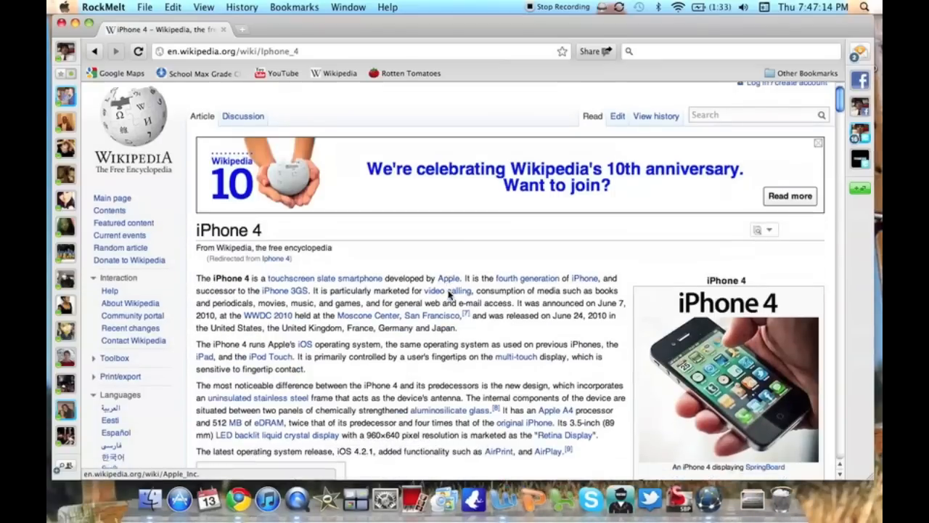
scroll("down", 3)
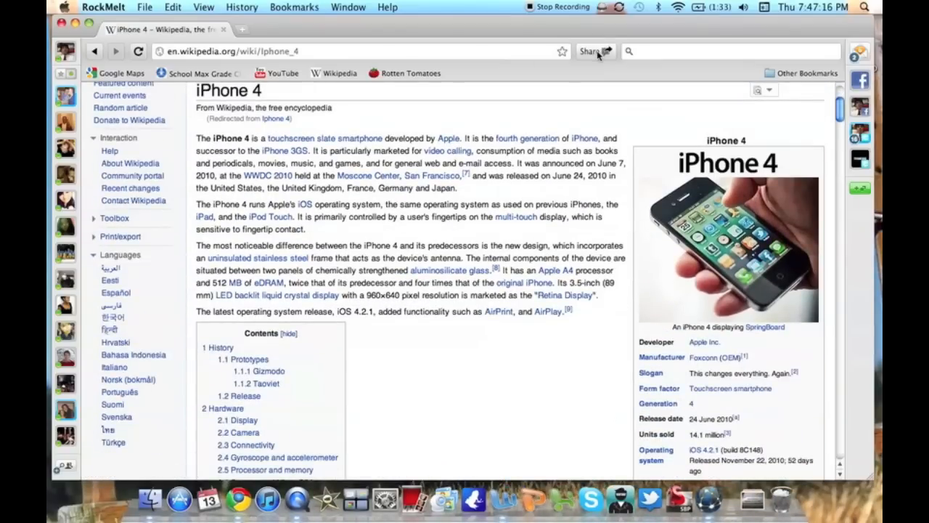
left_click(589, 51)
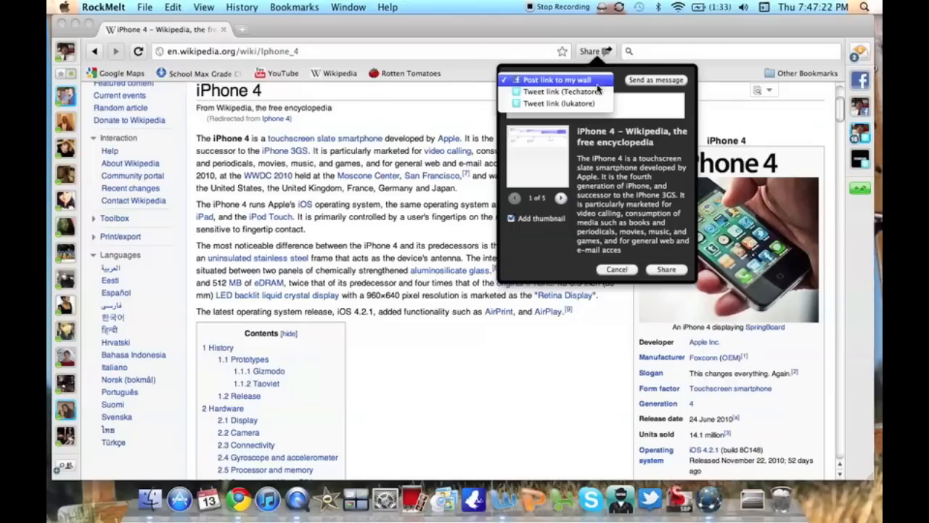
Choose Post link to my wall, cycle through the link thumbnails, then close the share popup without posting.
left_click(558, 80)
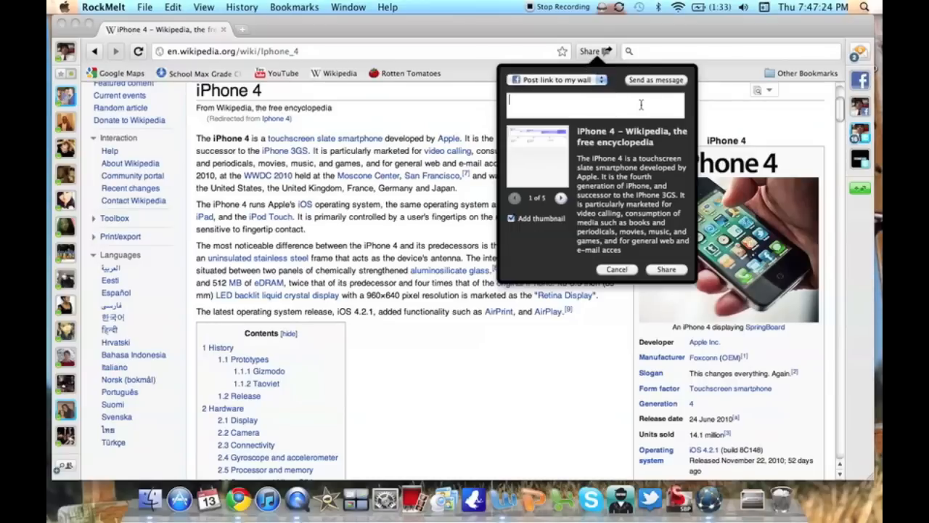
left_click(561, 197)
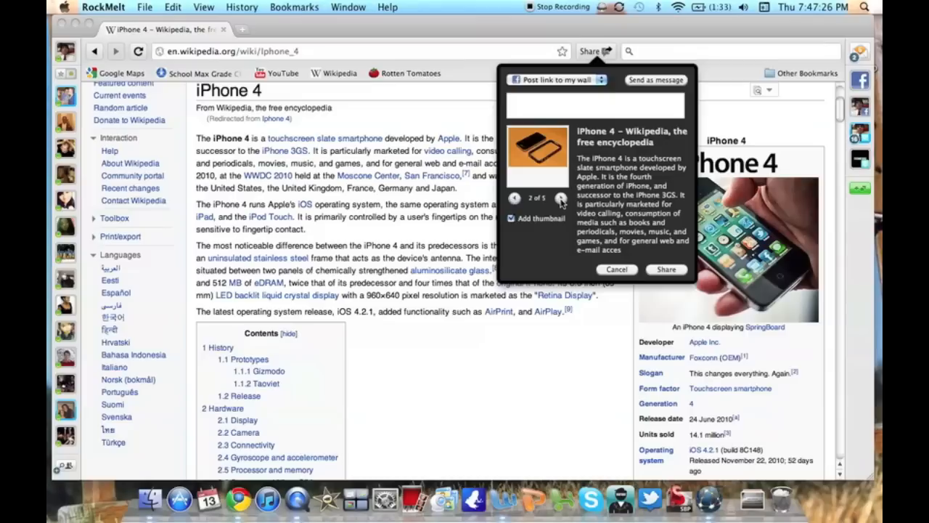
left_click(561, 197)
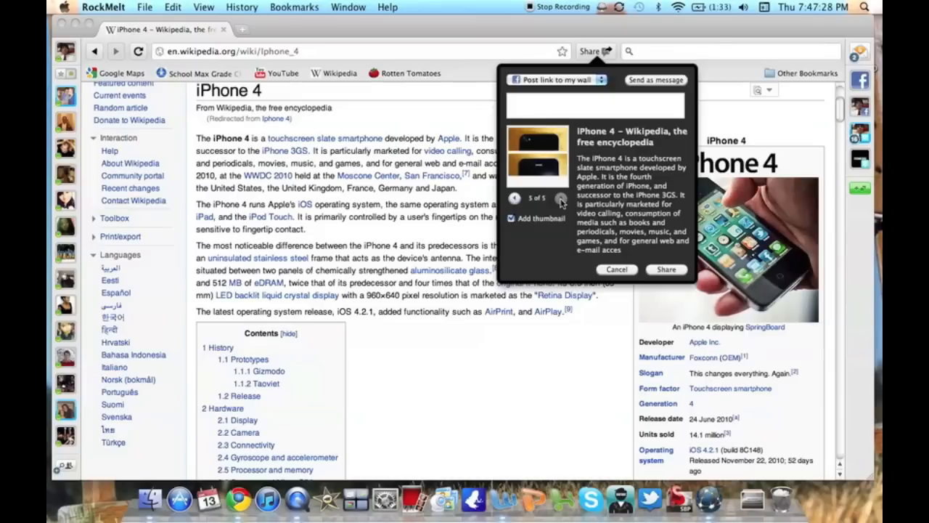
left_click(615, 269)
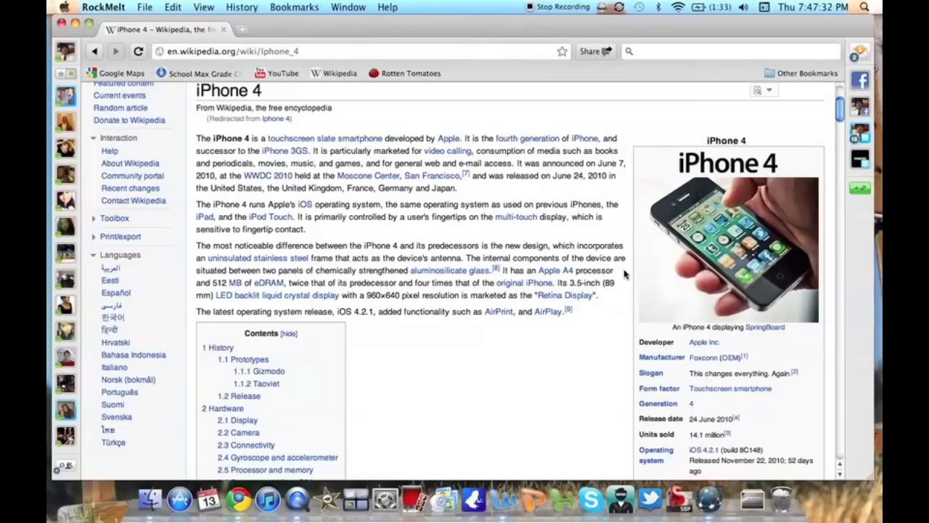
Enter rockmelt as a new web address so matching RockMelt site suggestions appear over the article.
scroll("down", 3)
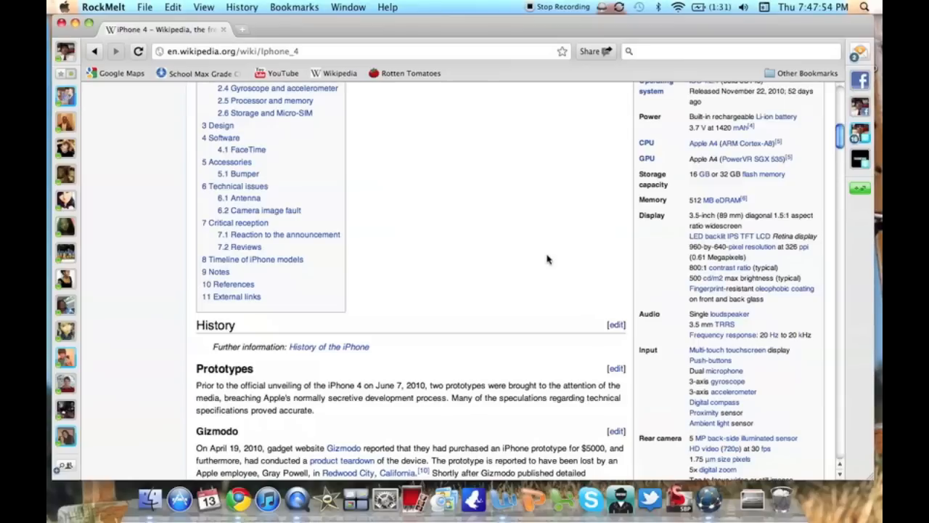
scroll("up", 3)
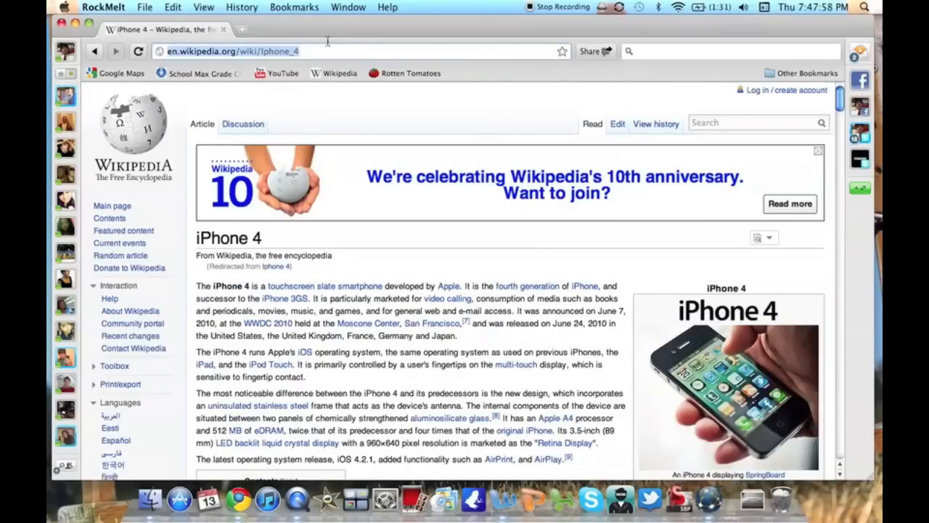
type("rockmelt")
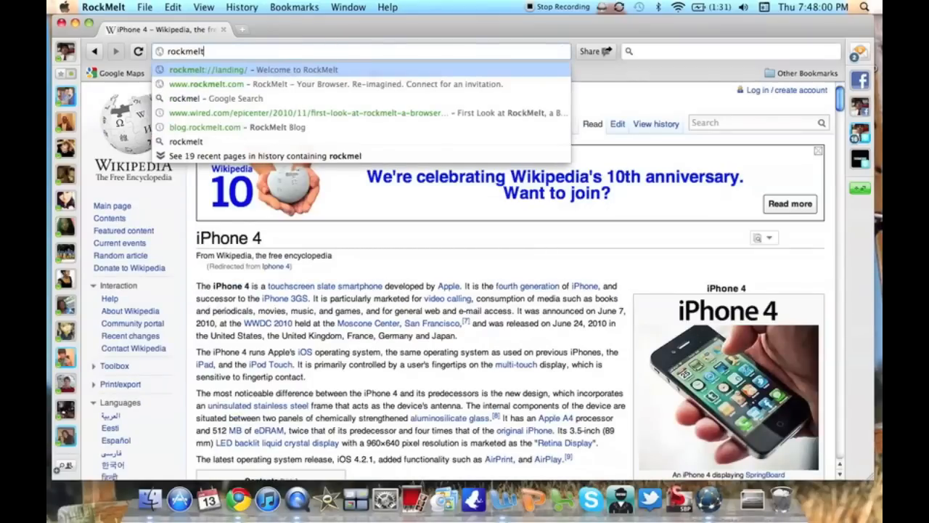